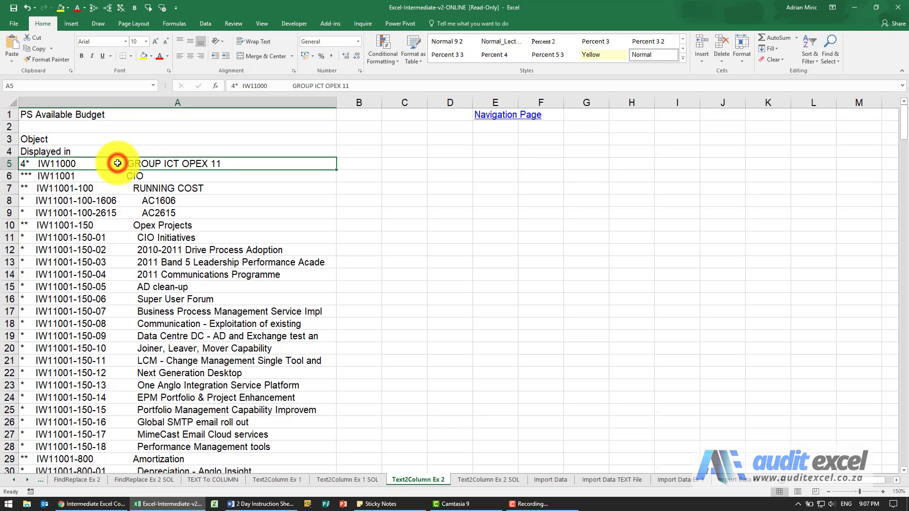
# Select the codes in column A from row 5 down to the end of the data
pyautogui.scroll(-3)
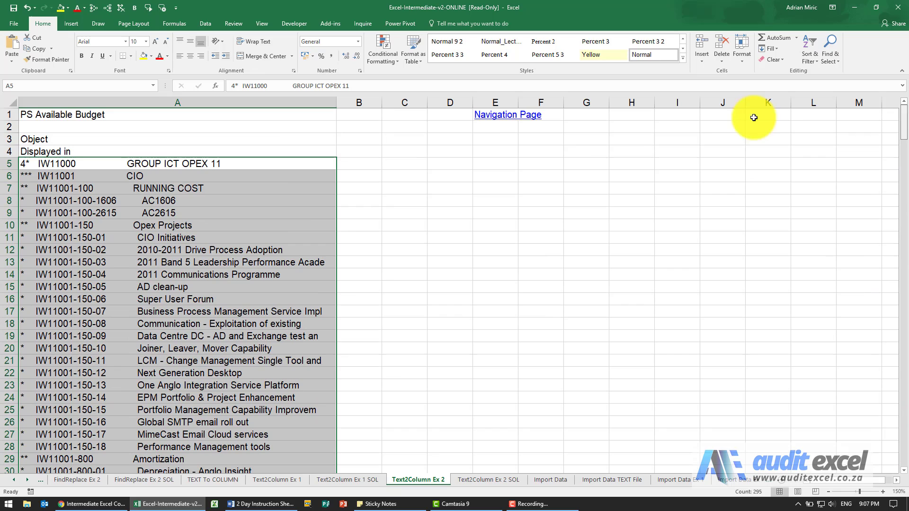
# Start Text to Columns from the Data tab with Fixed width and advance to the column-break step
pyautogui.click(204, 23)
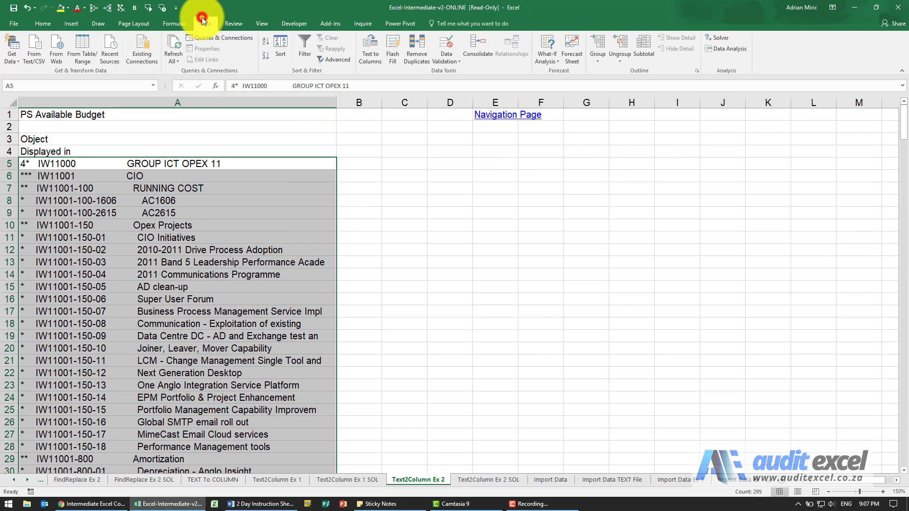
pyautogui.click(370, 49)
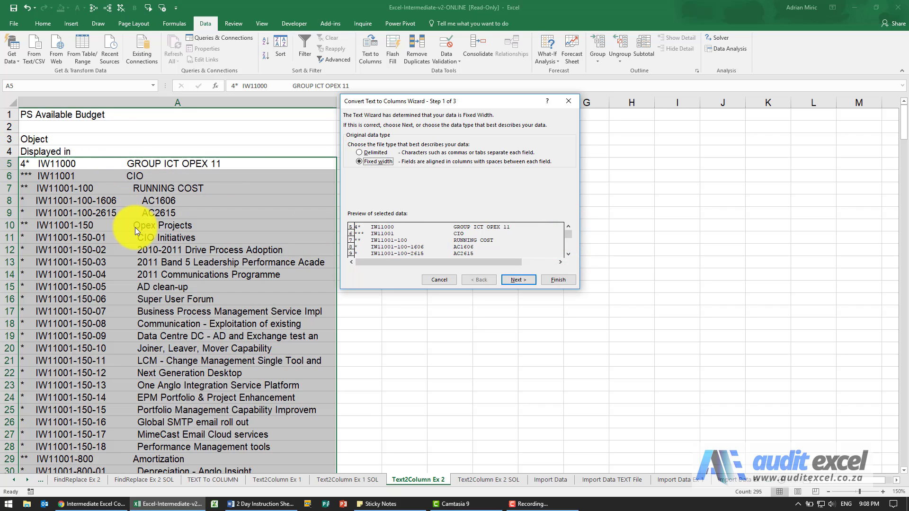
pyautogui.moveTo(446, 244)
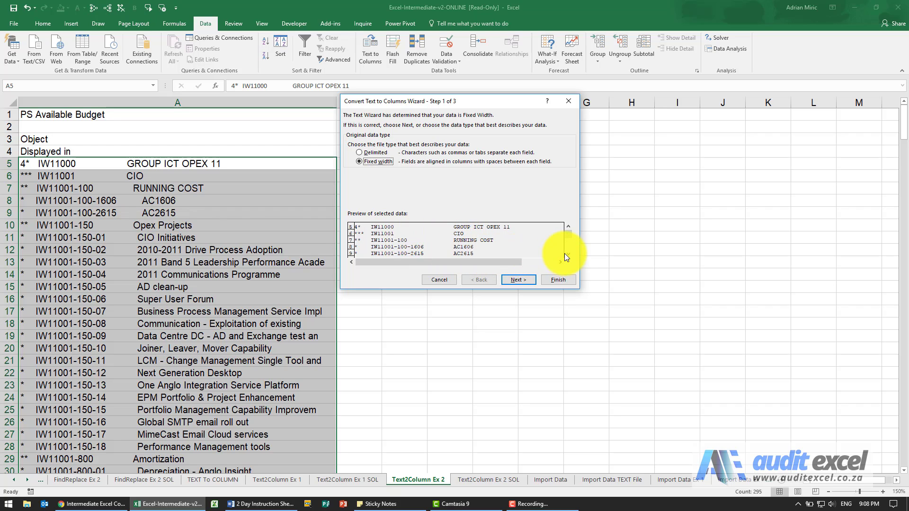
pyautogui.click(568, 227)
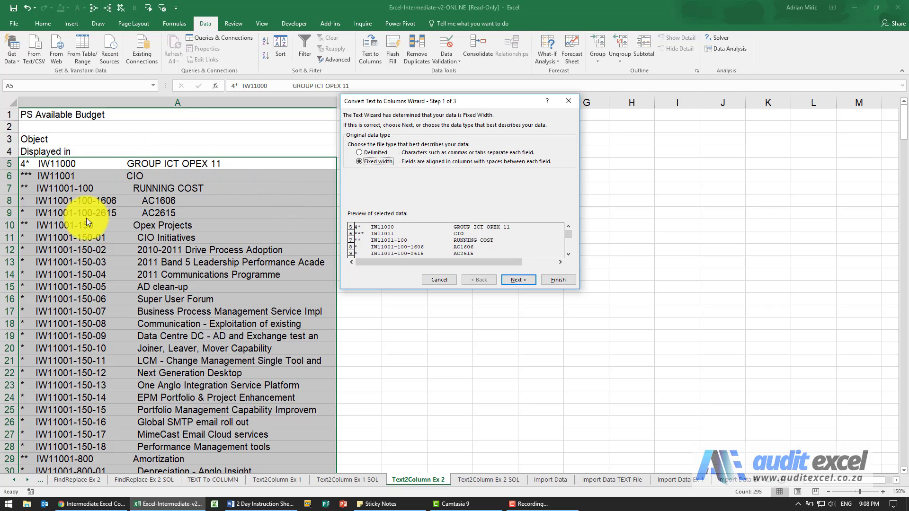
pyautogui.moveTo(446, 242)
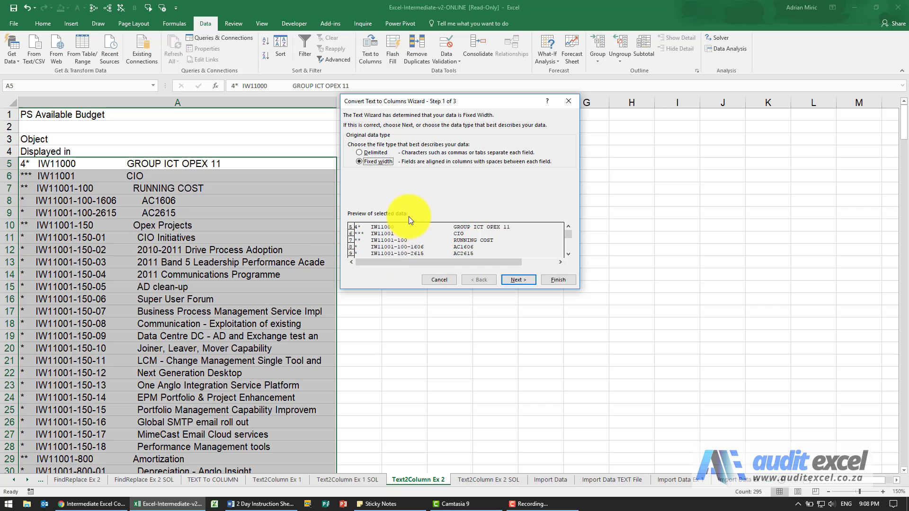
pyautogui.click(517, 279)
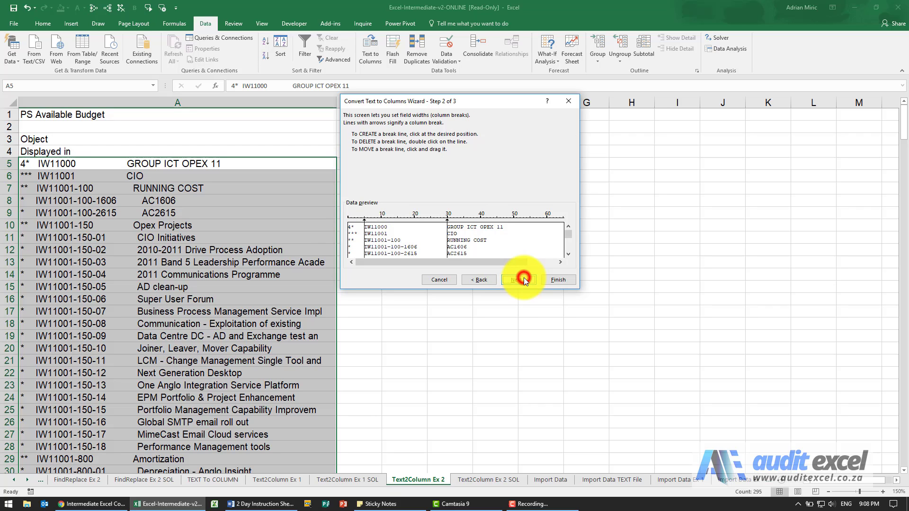
pyautogui.moveTo(568, 258)
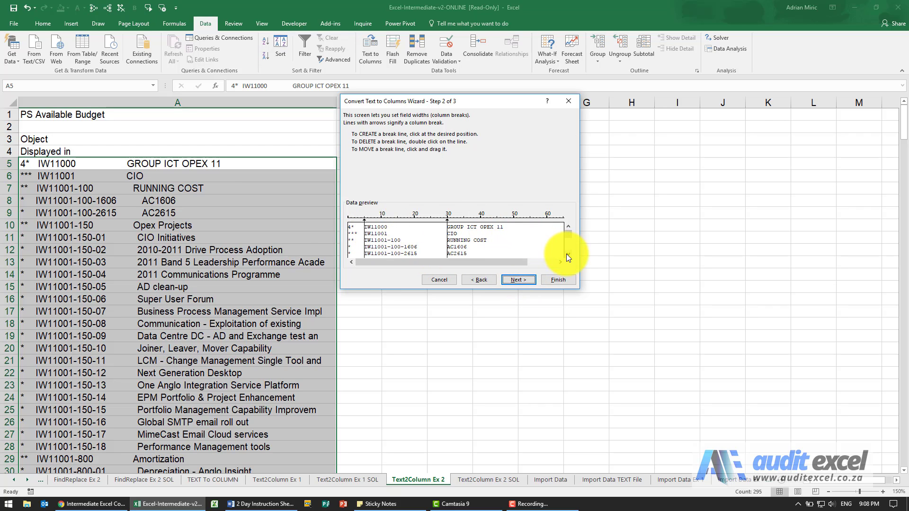
# Scroll the Data preview to verify the break lines after the asterisks and IW codes on lower rows
pyautogui.click(568, 243)
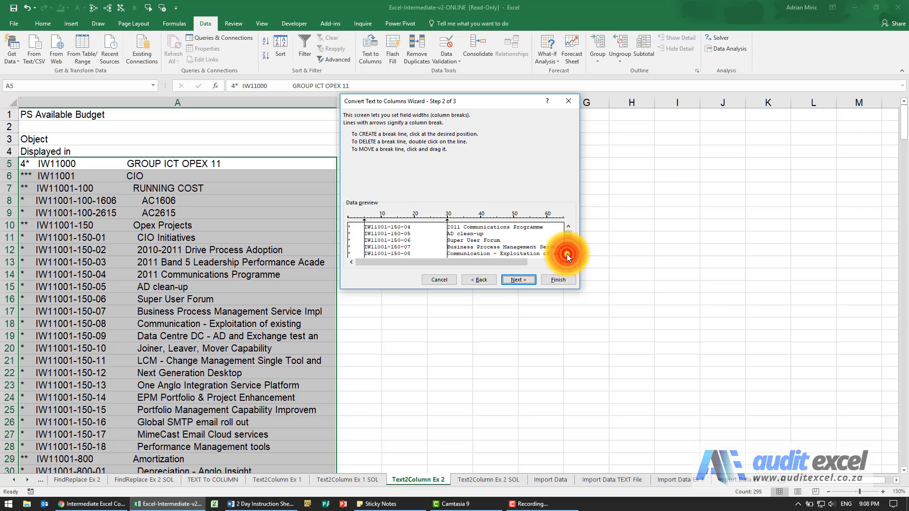
pyautogui.click(568, 253)
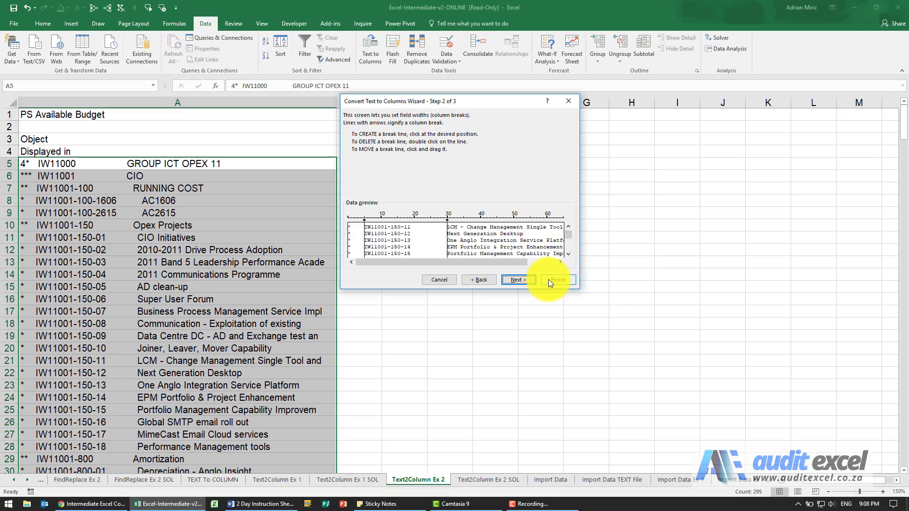
# Finish the wizard so asterisks, IW codes and descriptions land in columns A, B and C
pyautogui.click(556, 280)
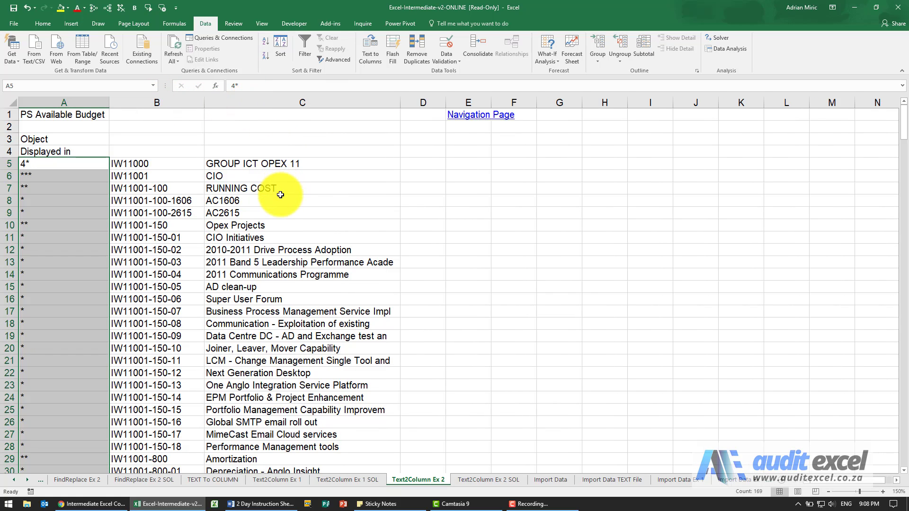
pyautogui.moveTo(329, 130)
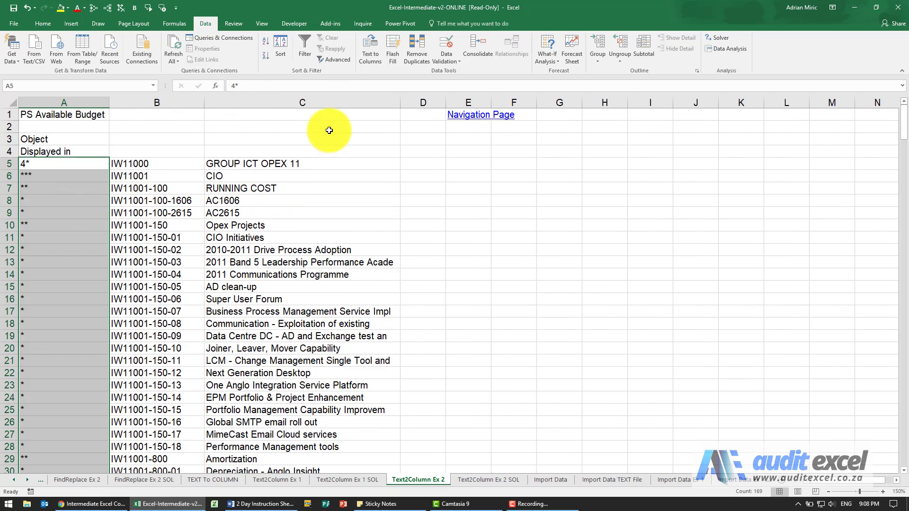
pyautogui.moveTo(219, 241)
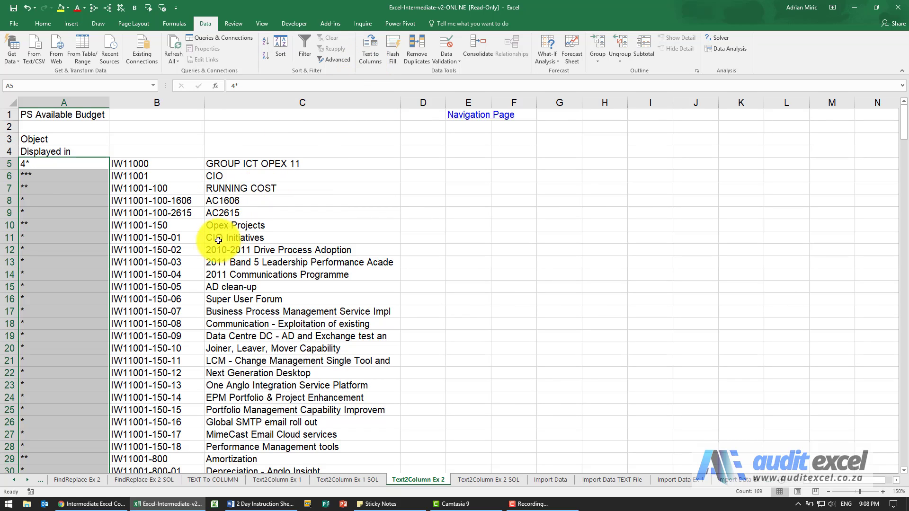